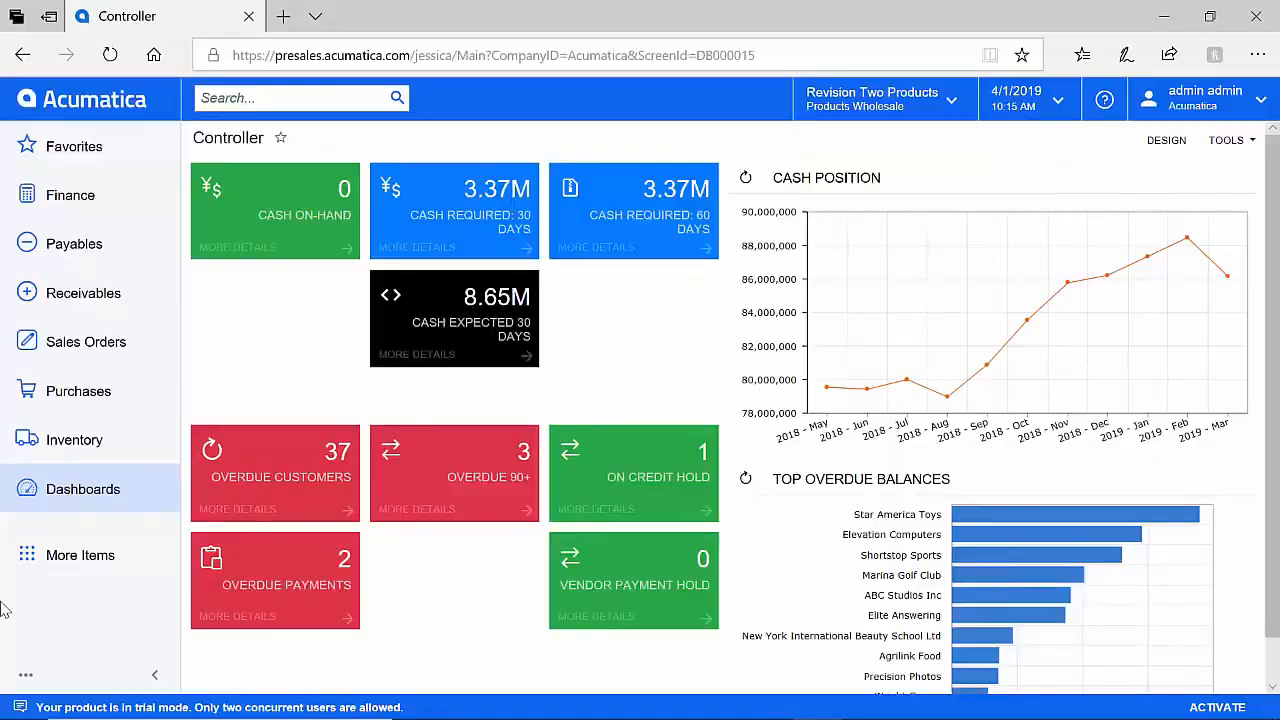
{"action": "mouse_move", "coordinate": [78, 390]}
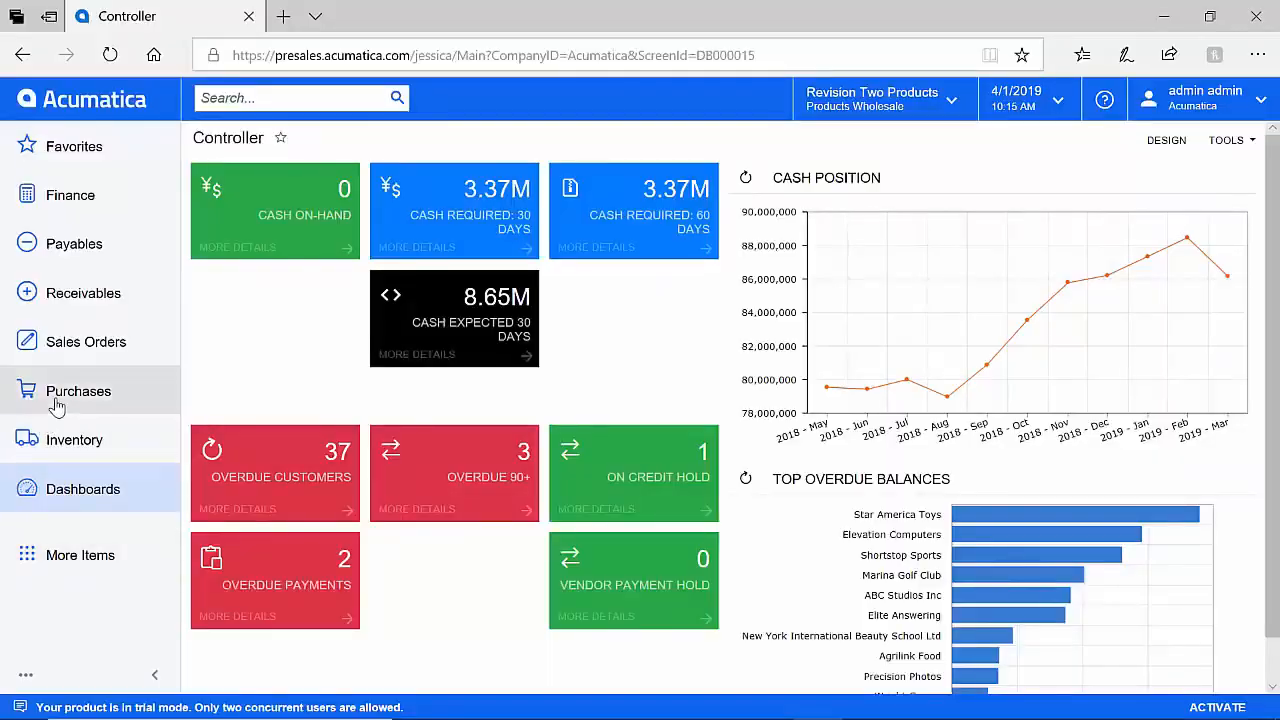
- Create an AAVENDOR bill from the FA Bill template and set its line to the fixed asset account
{"action": "left_click", "coordinate": [73, 243]}
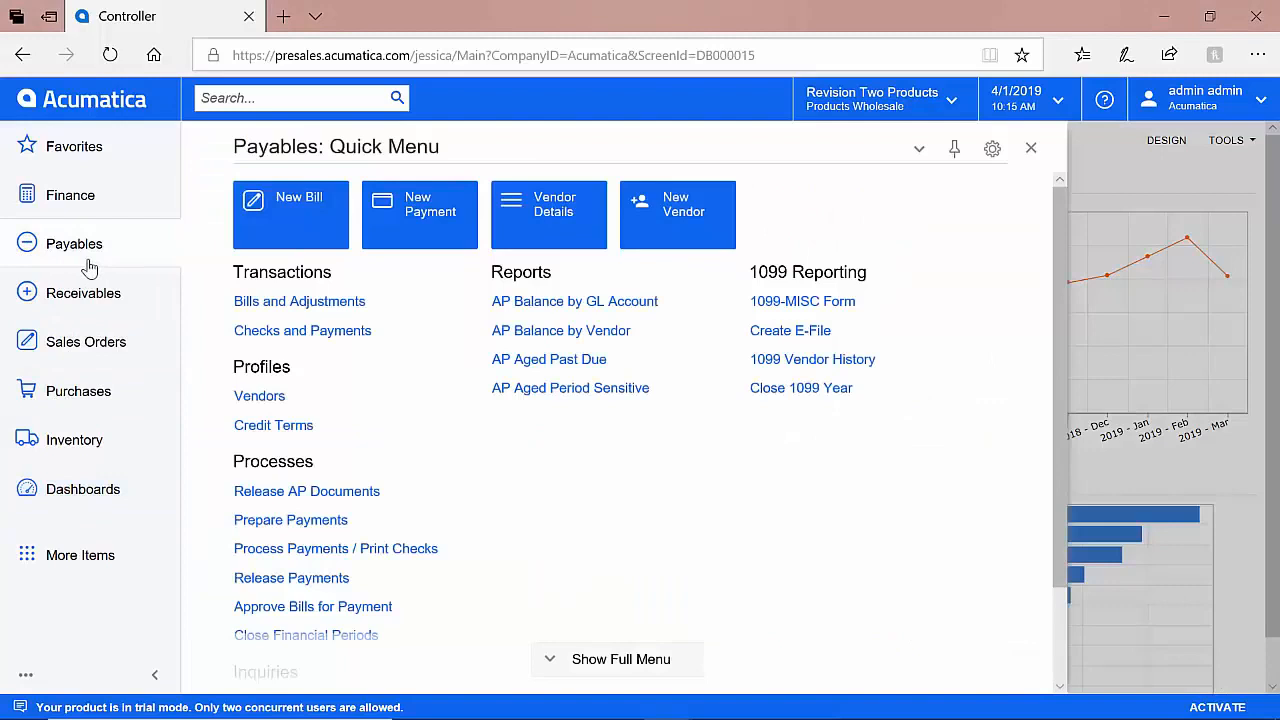
{"action": "left_click", "coordinate": [299, 301]}
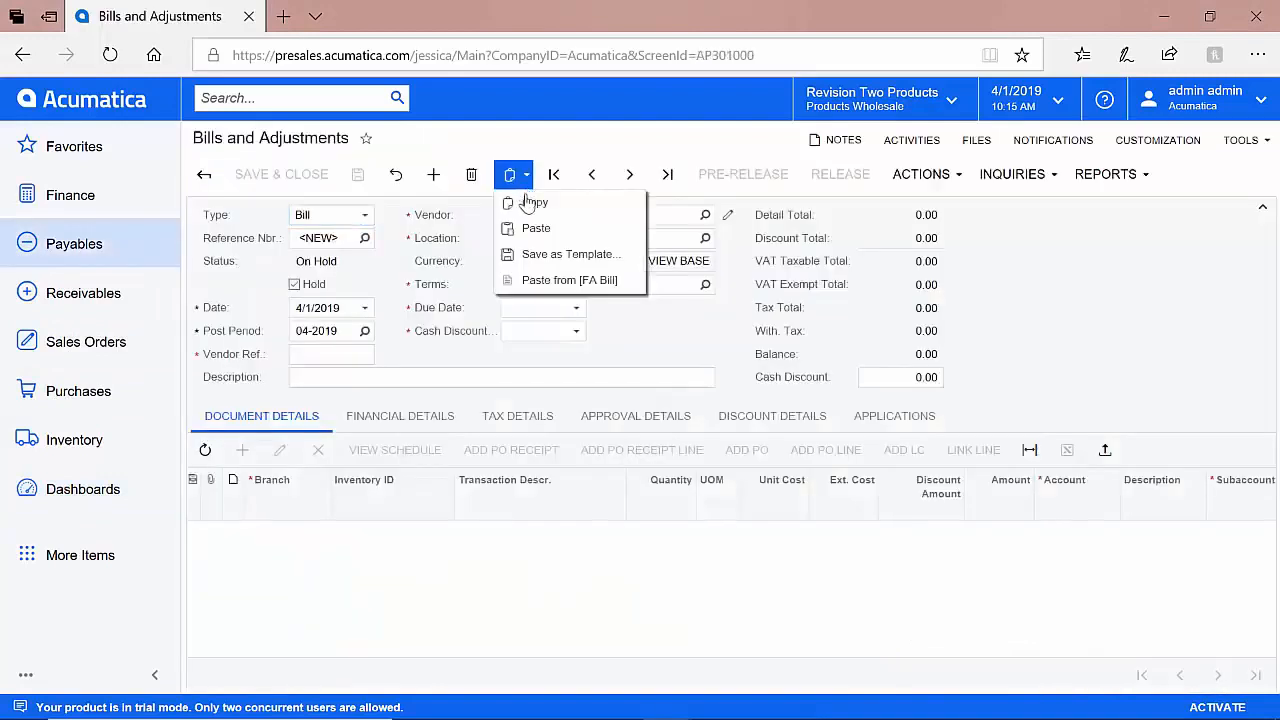
{"action": "left_click", "coordinate": [569, 280]}
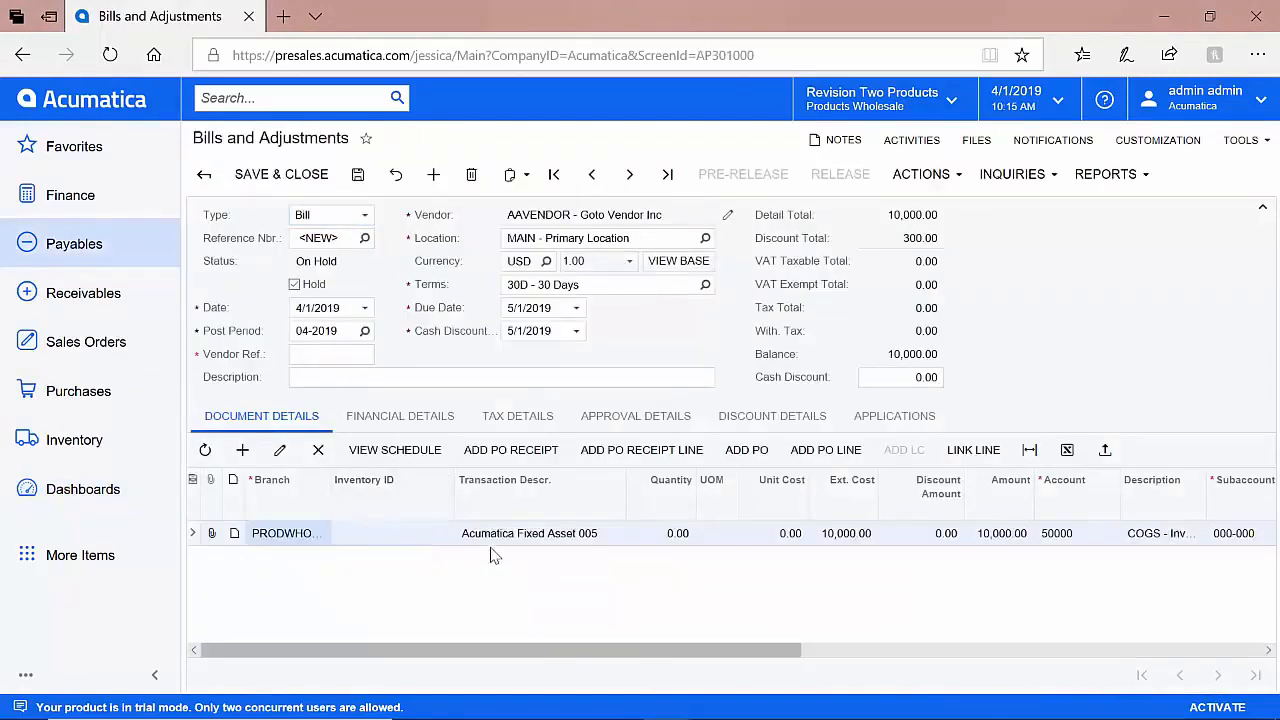
{"action": "mouse_move", "coordinate": [578, 552]}
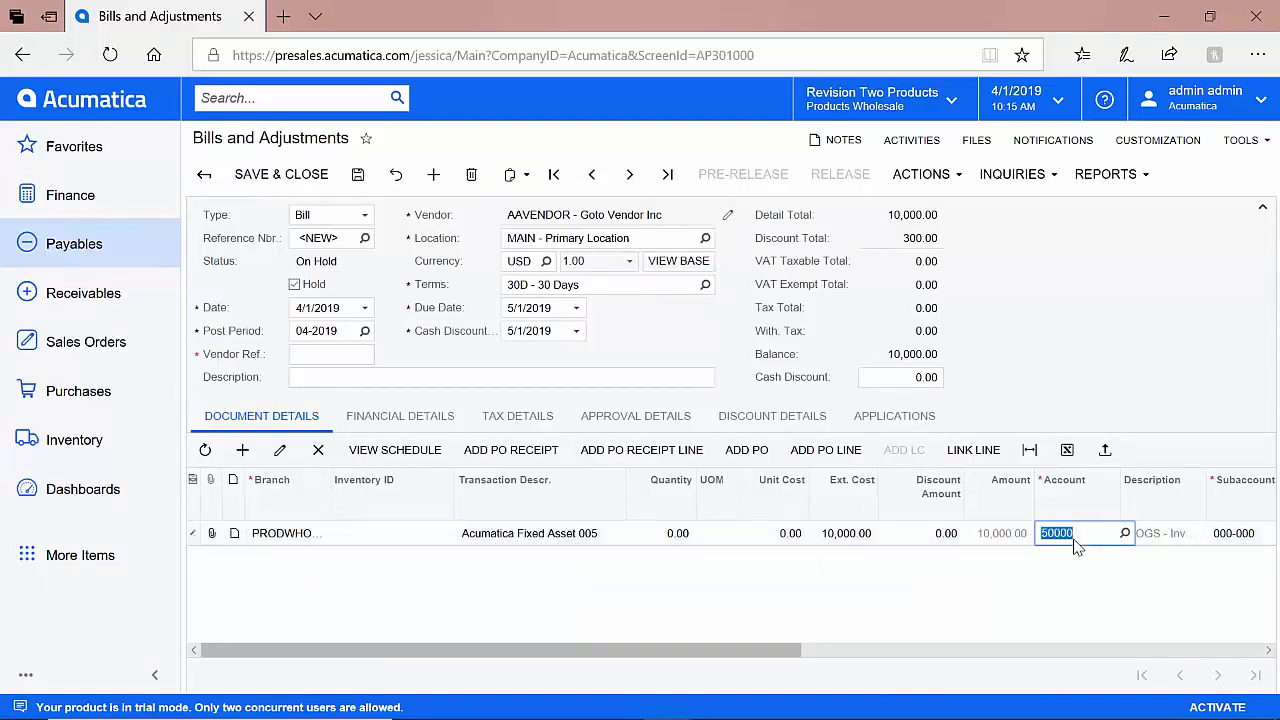
{"action": "type", "text": "fixed Asset Clearing Account"}
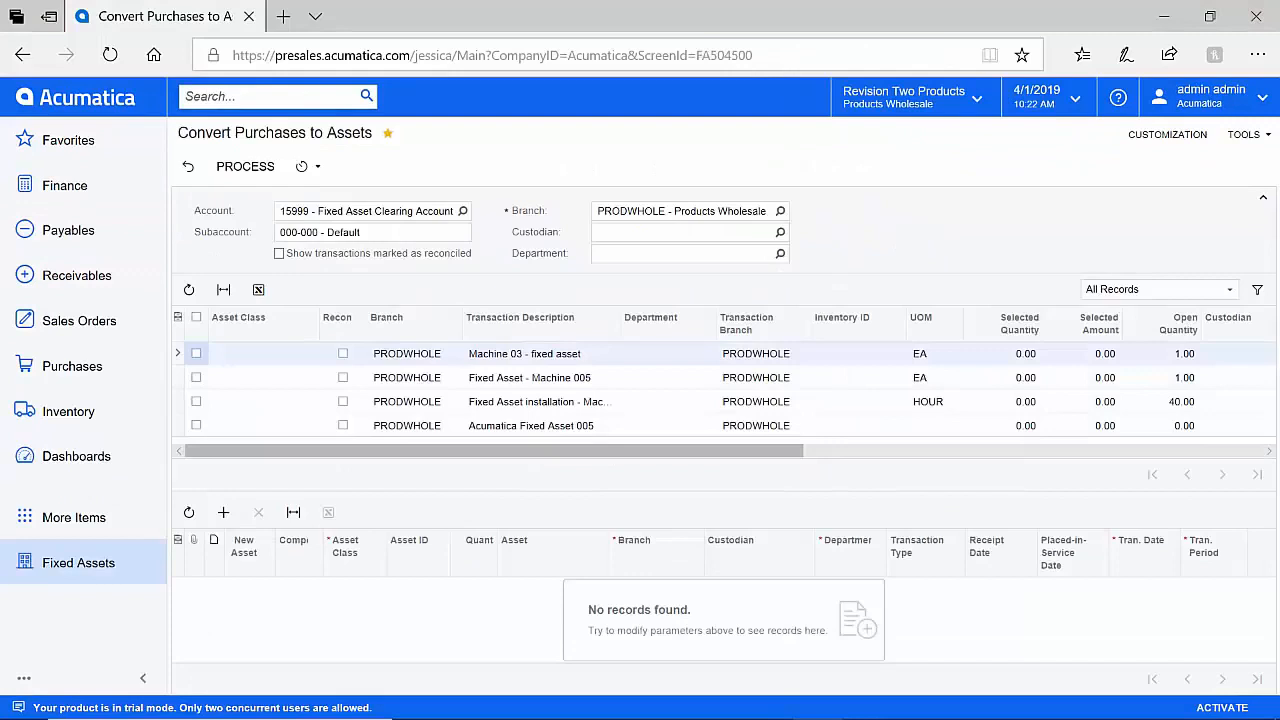
{"action": "mouse_move", "coordinate": [205, 444]}
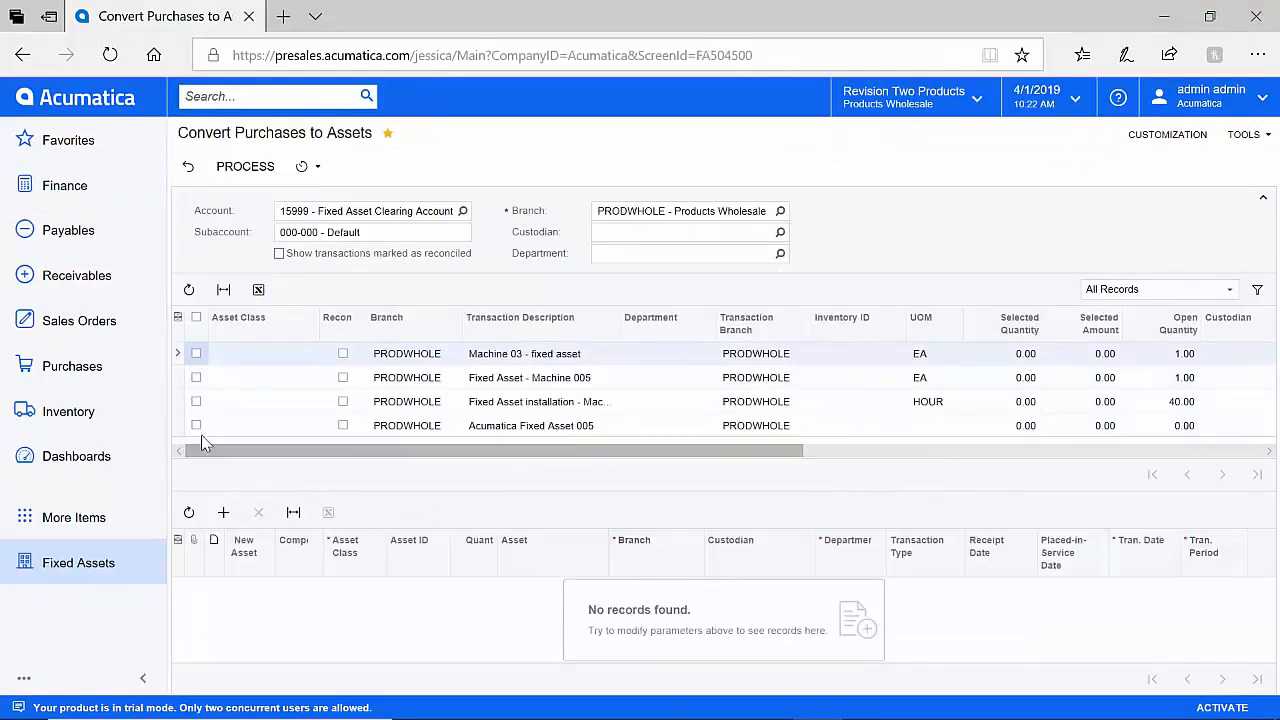
- Convert the Acumatica Fixed Asset 005 purchase into an asset of class EQUIP
{"action": "left_click", "coordinate": [196, 425]}
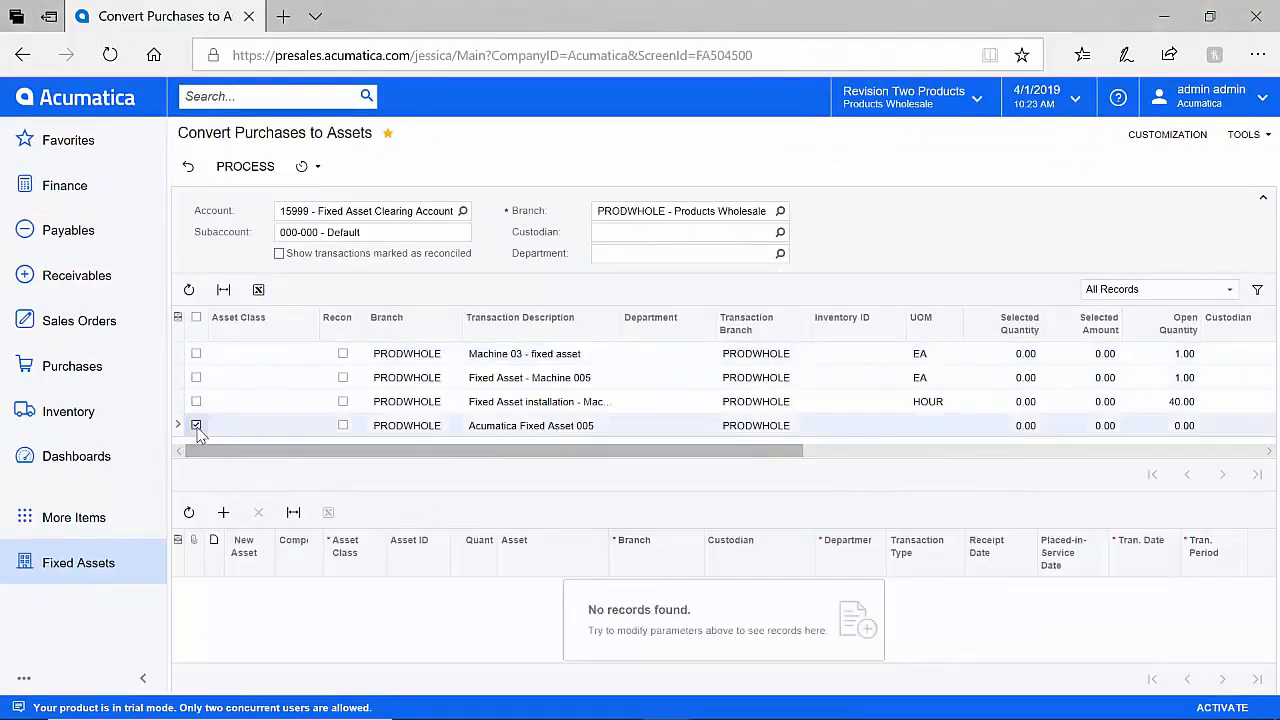
{"action": "left_click", "coordinate": [260, 425]}
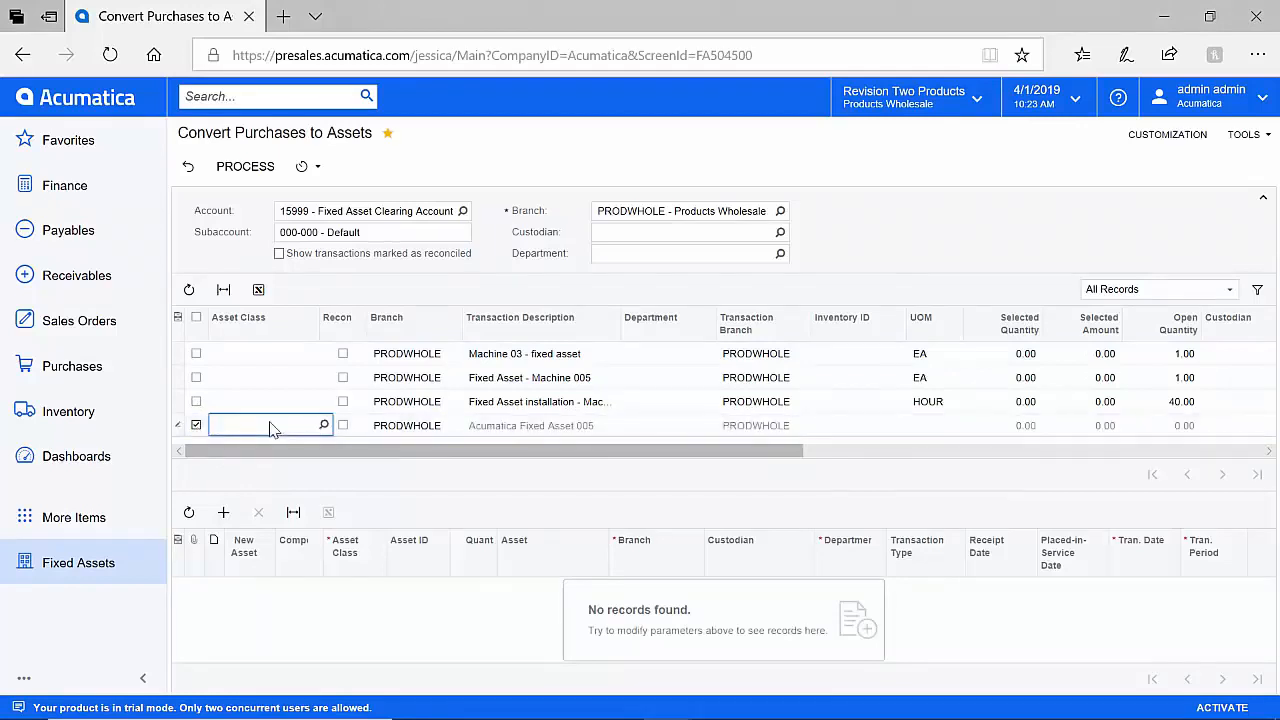
{"action": "type", "text": "EQUIP"}
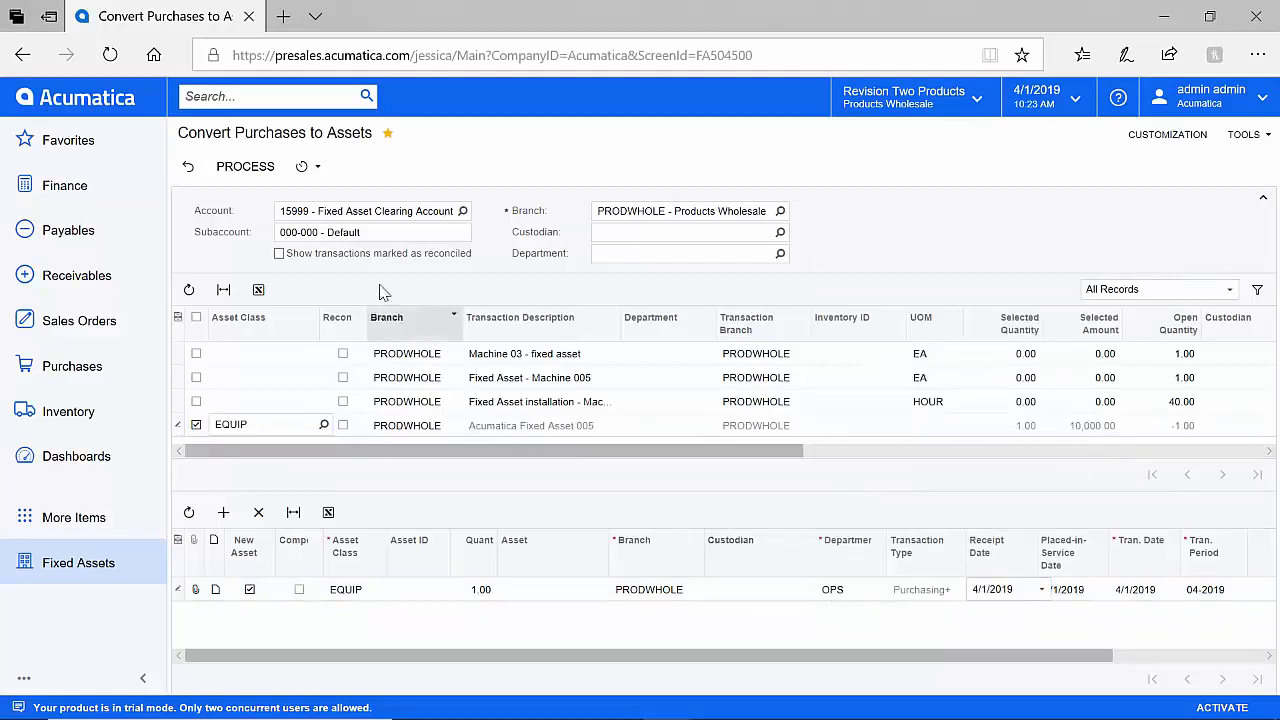
{"action": "left_click", "coordinate": [245, 166]}
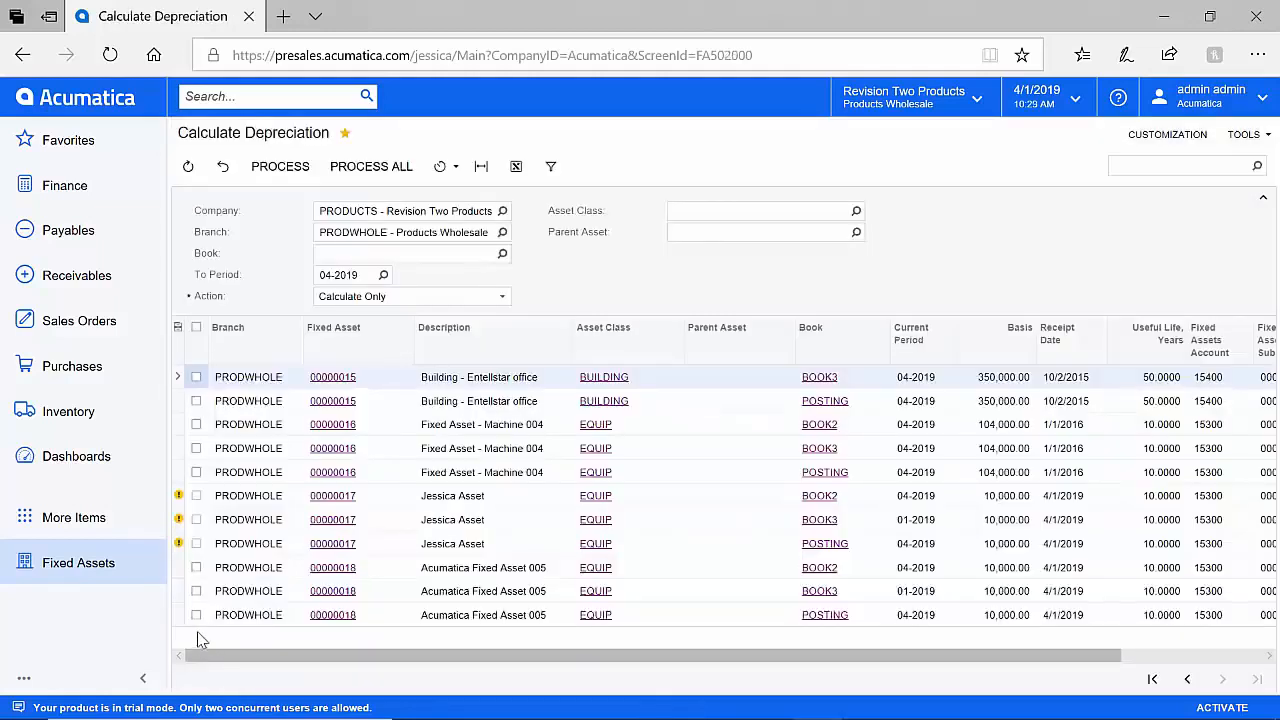
- Run Depreciate on the POSTING, BOOK2 and BOOK3 books of asset 00000018
{"action": "left_click", "coordinate": [196, 614]}
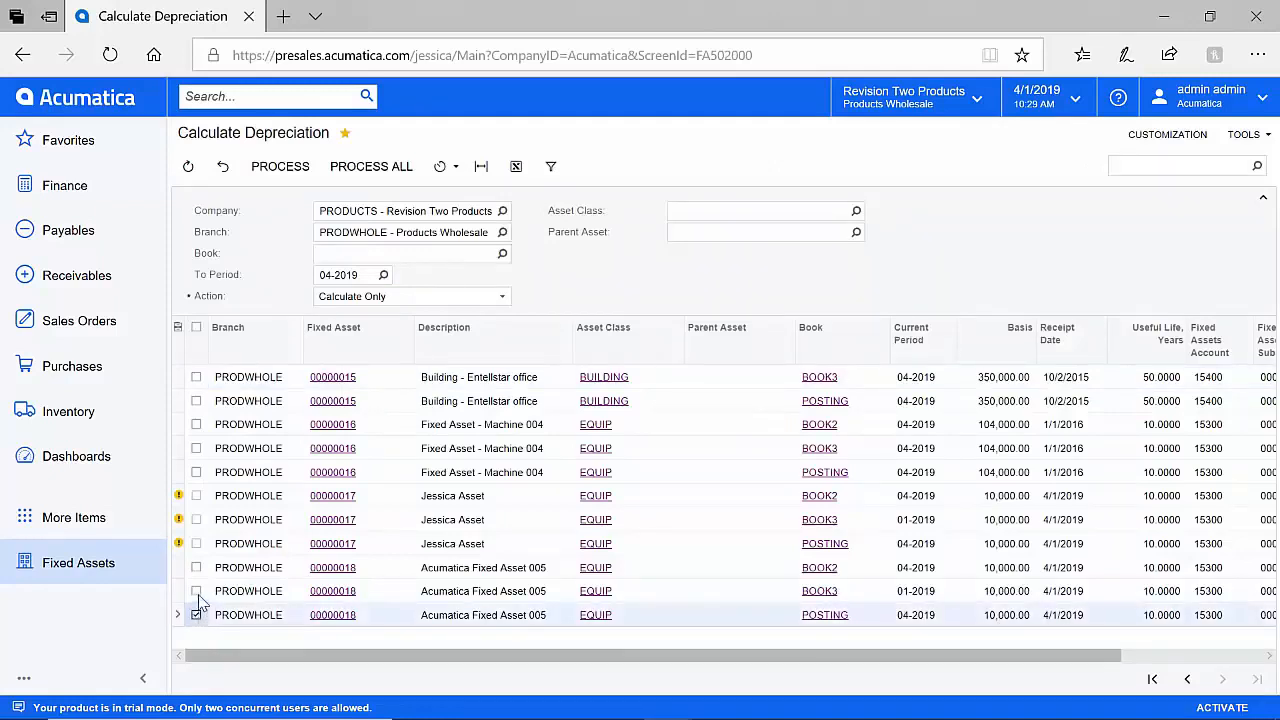
{"action": "left_click", "coordinate": [196, 567]}
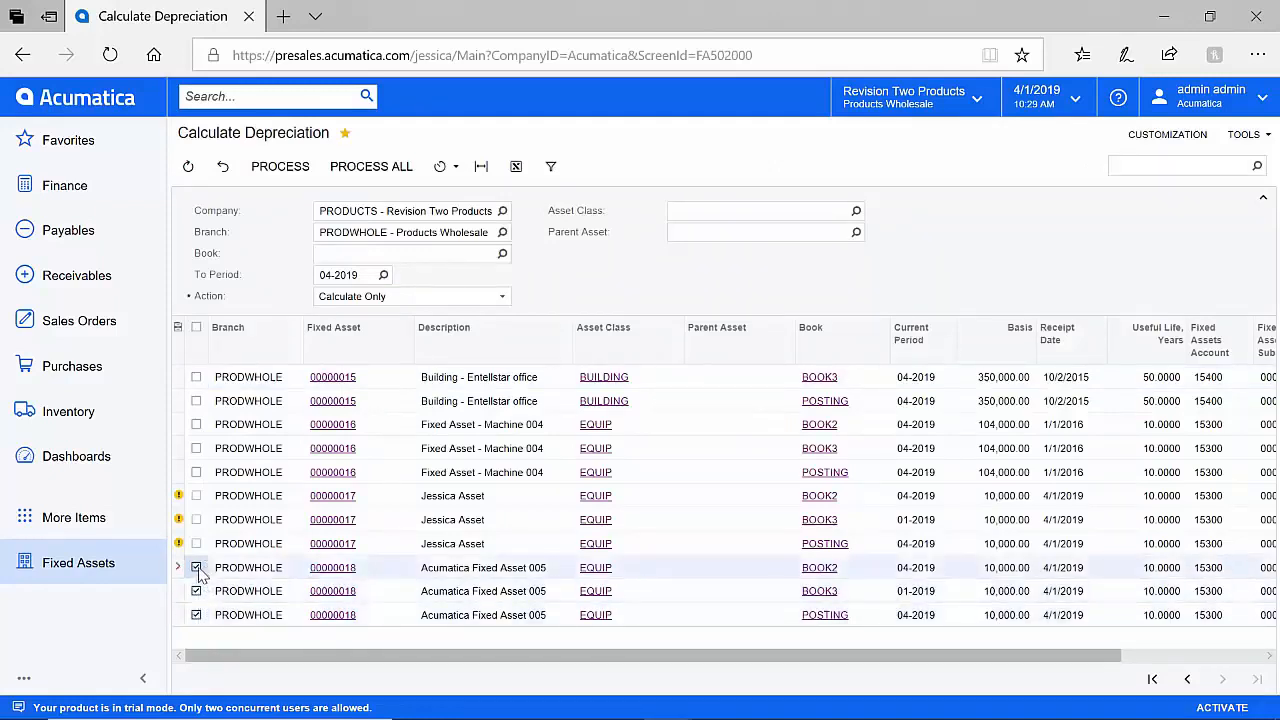
{"action": "left_click", "coordinate": [410, 296]}
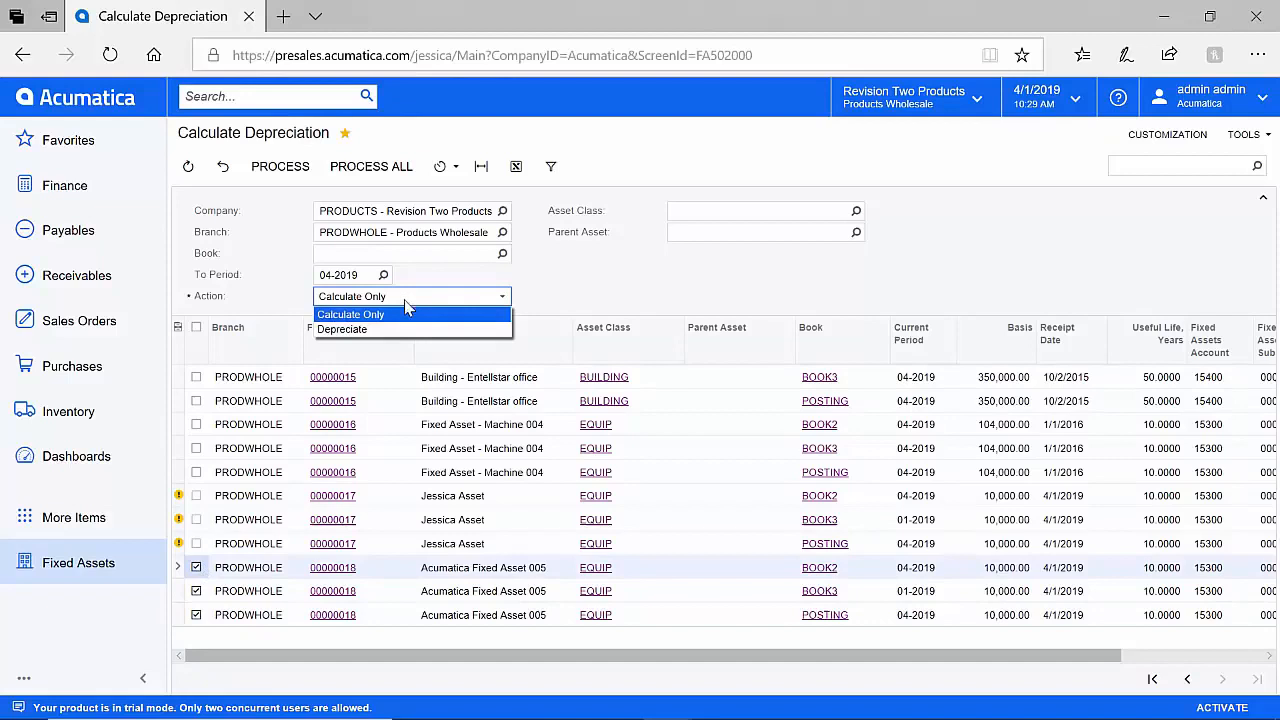
{"action": "mouse_move", "coordinate": [390, 330]}
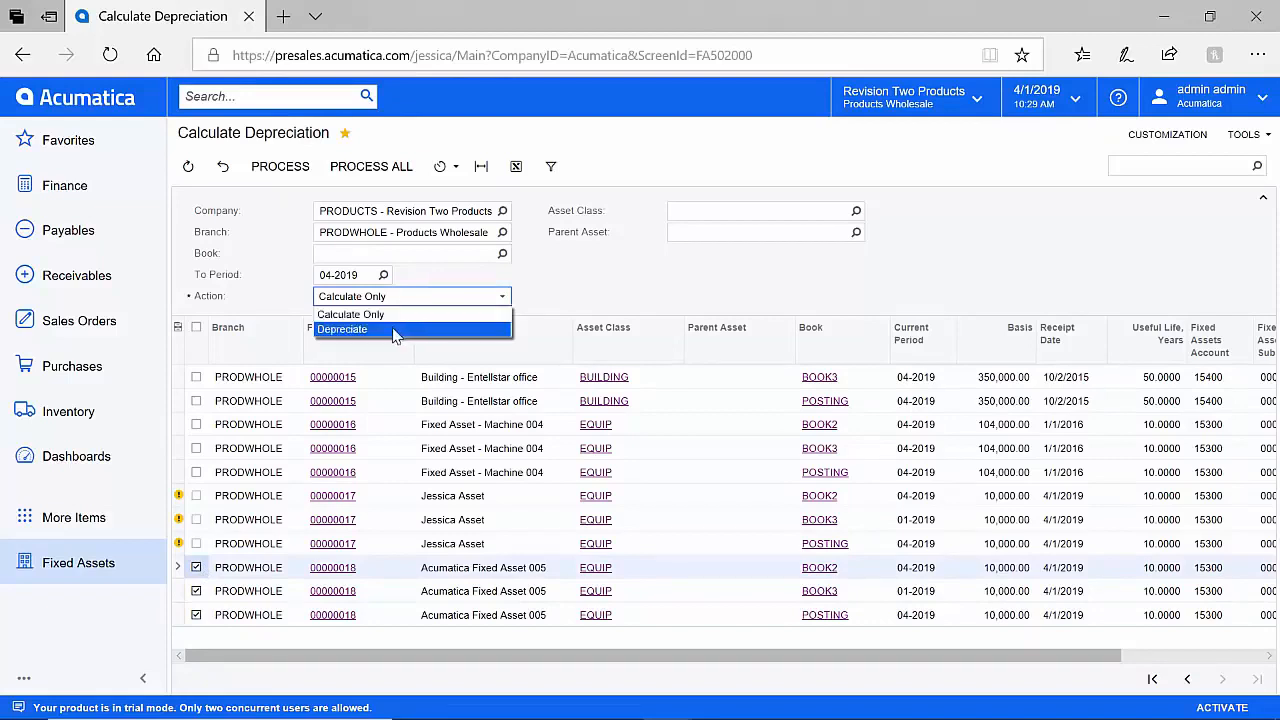
{"action": "left_click", "coordinate": [342, 329]}
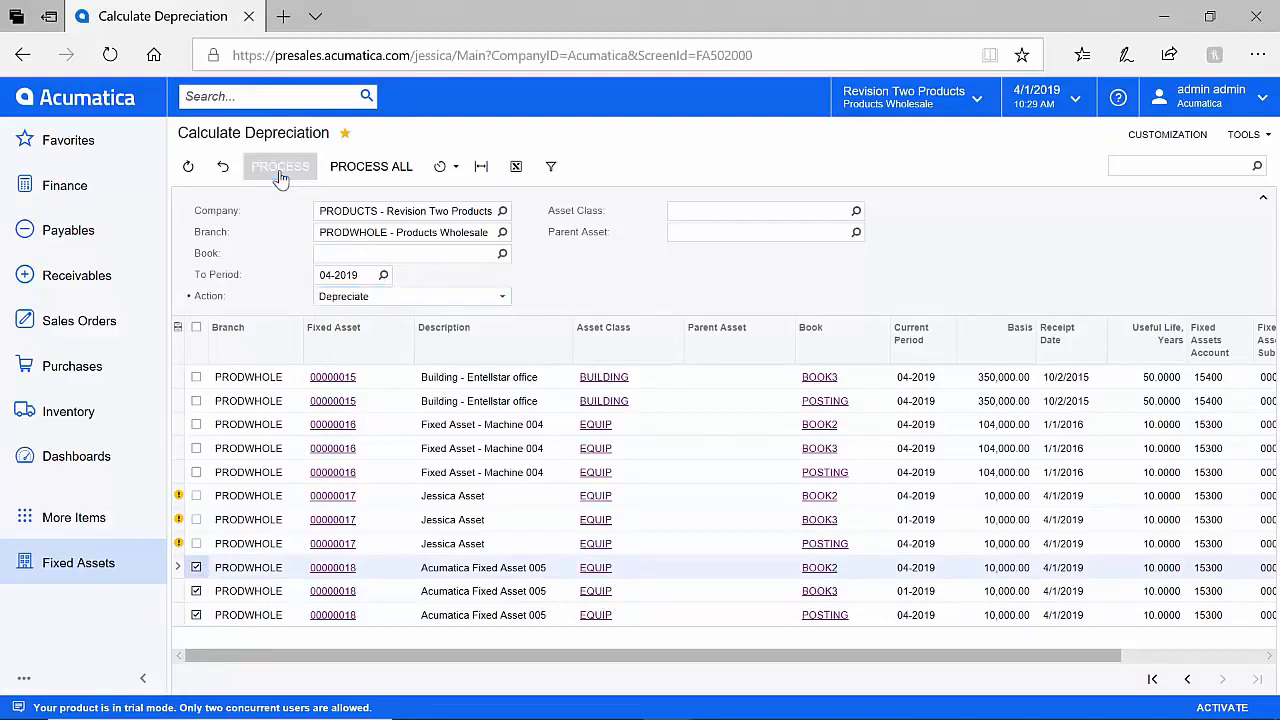
{"action": "left_click", "coordinate": [332, 567]}
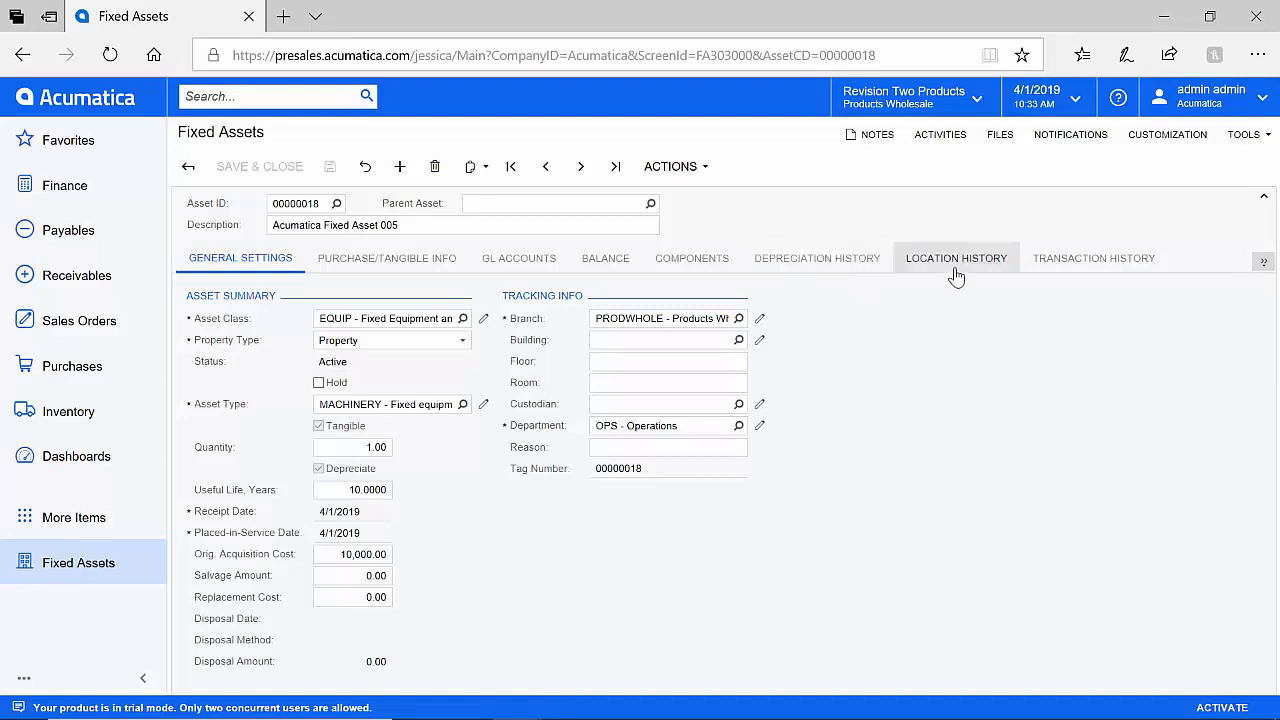
{"action": "mouse_move", "coordinate": [1050, 275]}
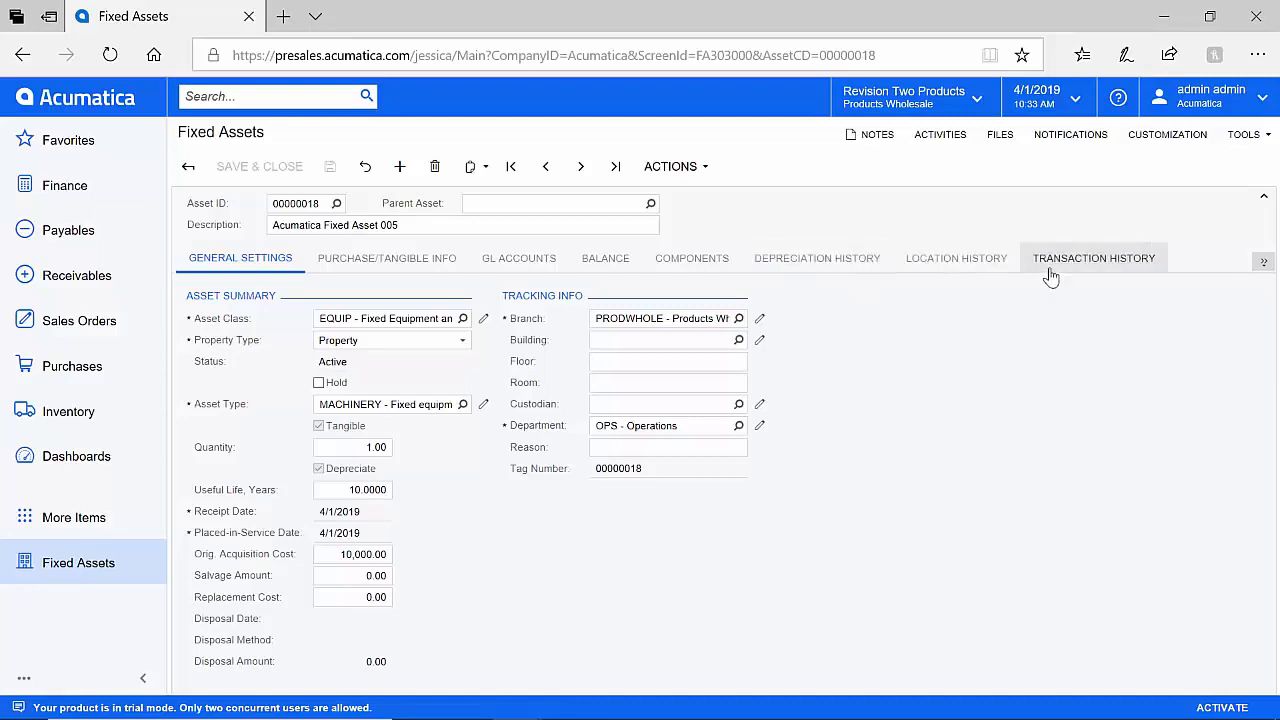
{"action": "mouse_move", "coordinate": [960, 315]}
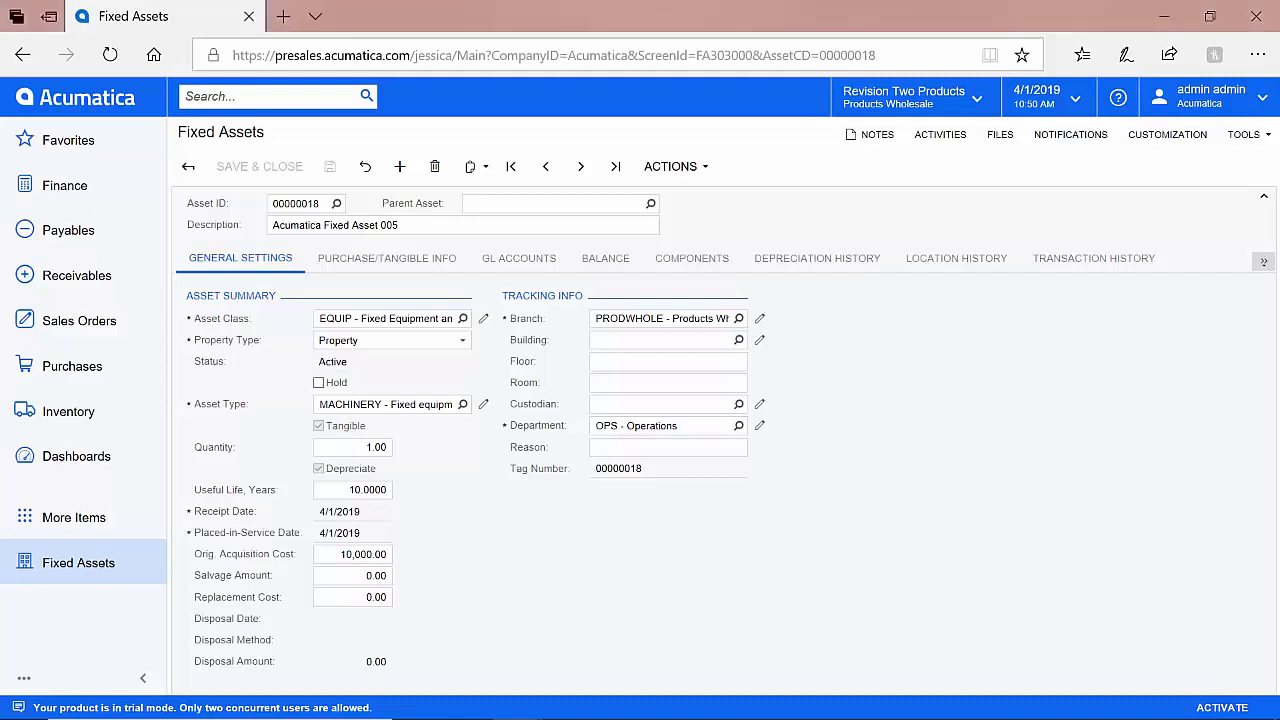
- View asset 00000018's Depreciation History, showing 83.33 depreciated in 04-2019
{"action": "left_click", "coordinate": [816, 257]}
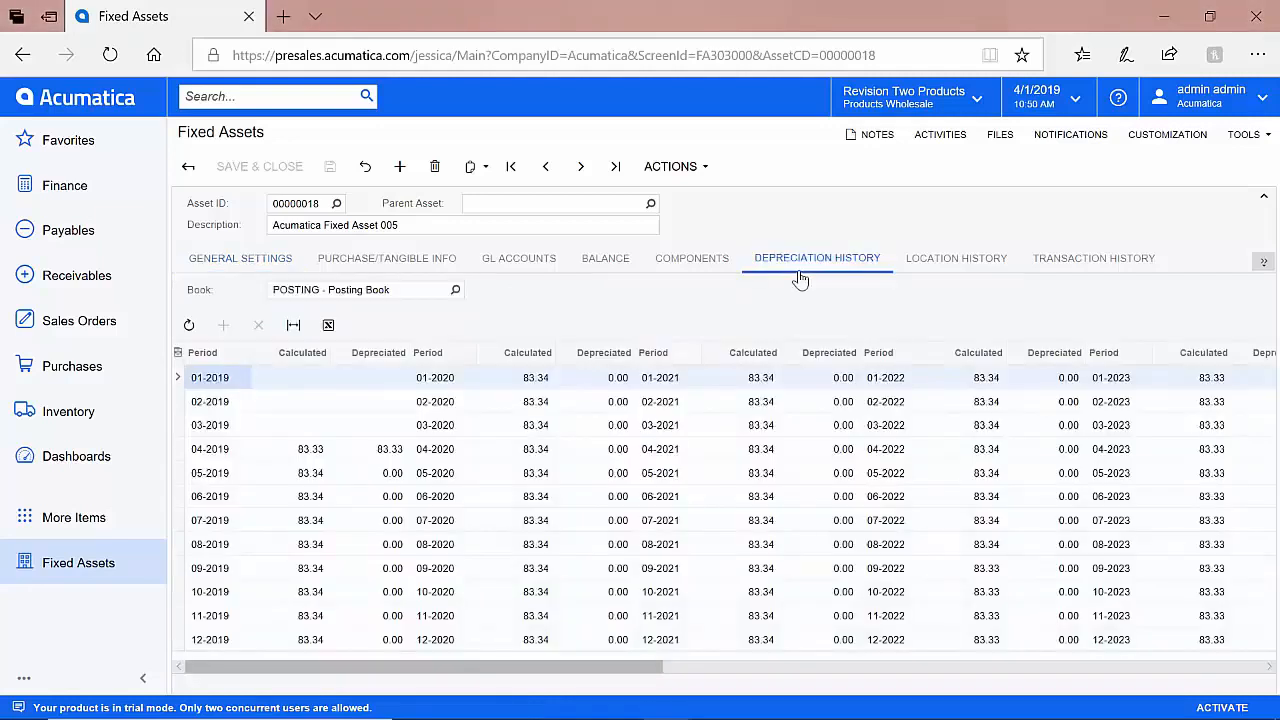
{"action": "mouse_move", "coordinate": [318, 467]}
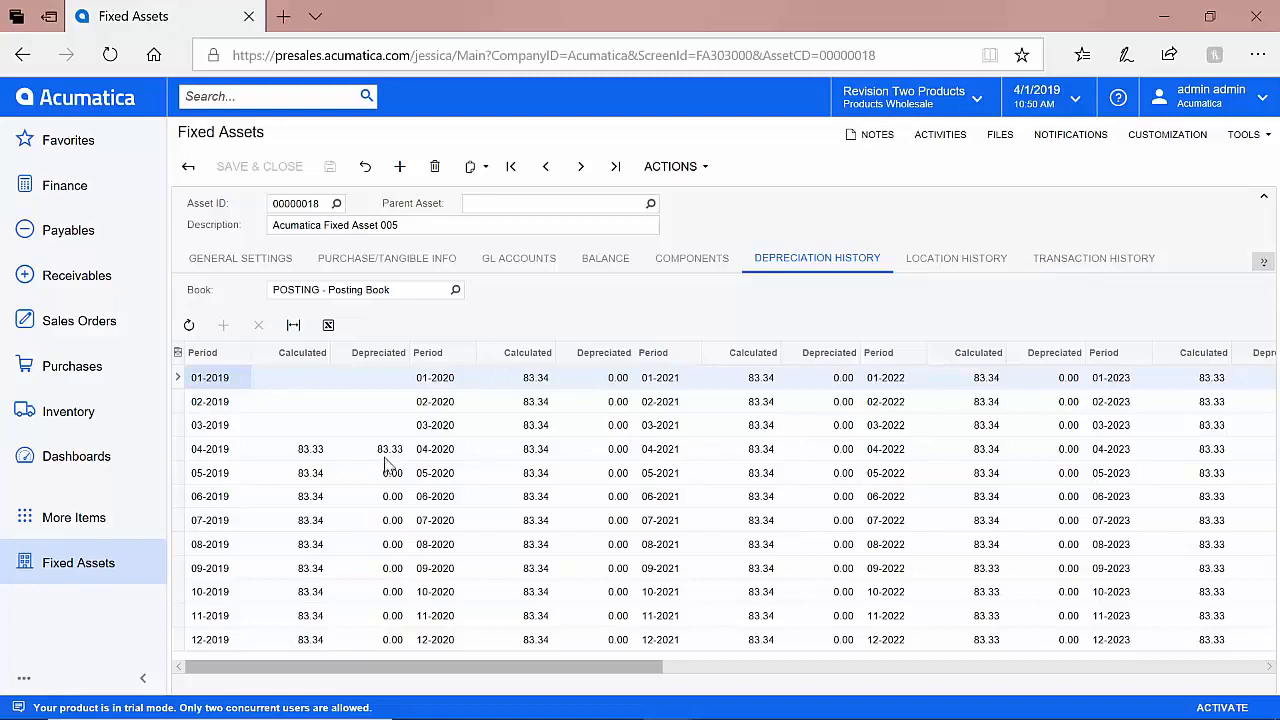
- Enter a 1,000.00 salvage amount and review the schedule recalculated to 75.00 per period
{"action": "left_click", "coordinate": [239, 258]}
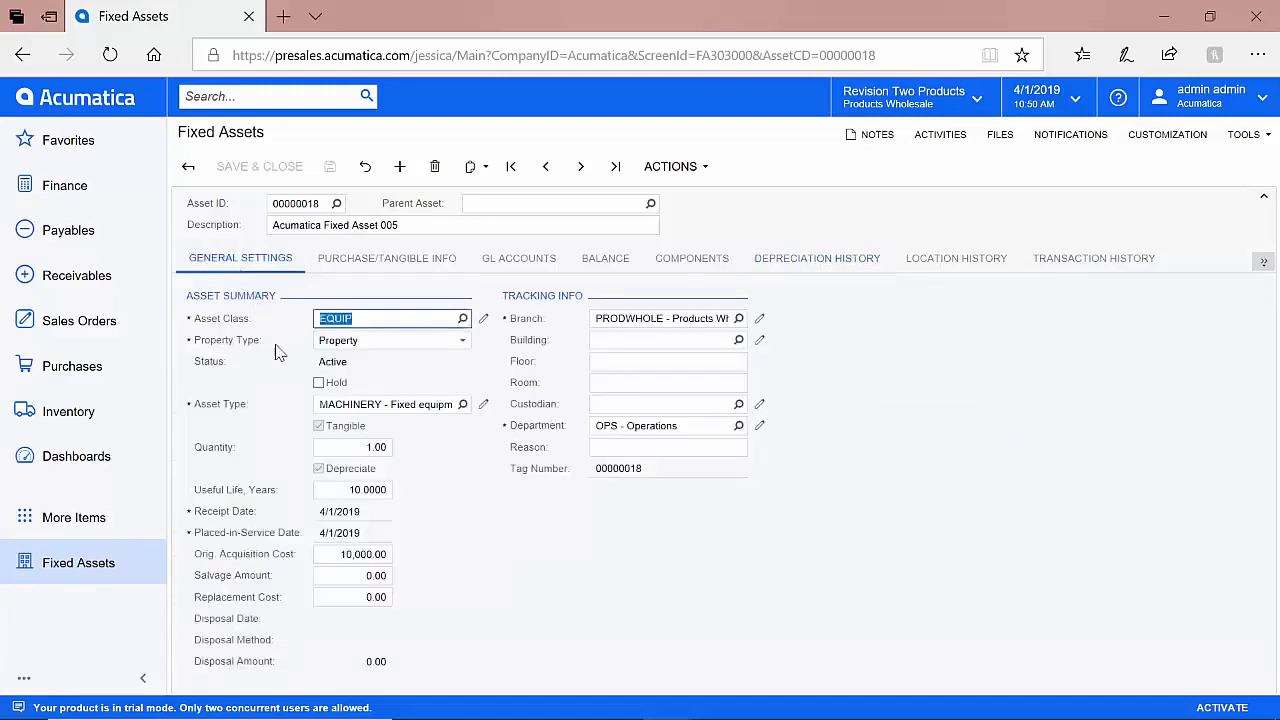
{"action": "left_click", "coordinate": [352, 575]}
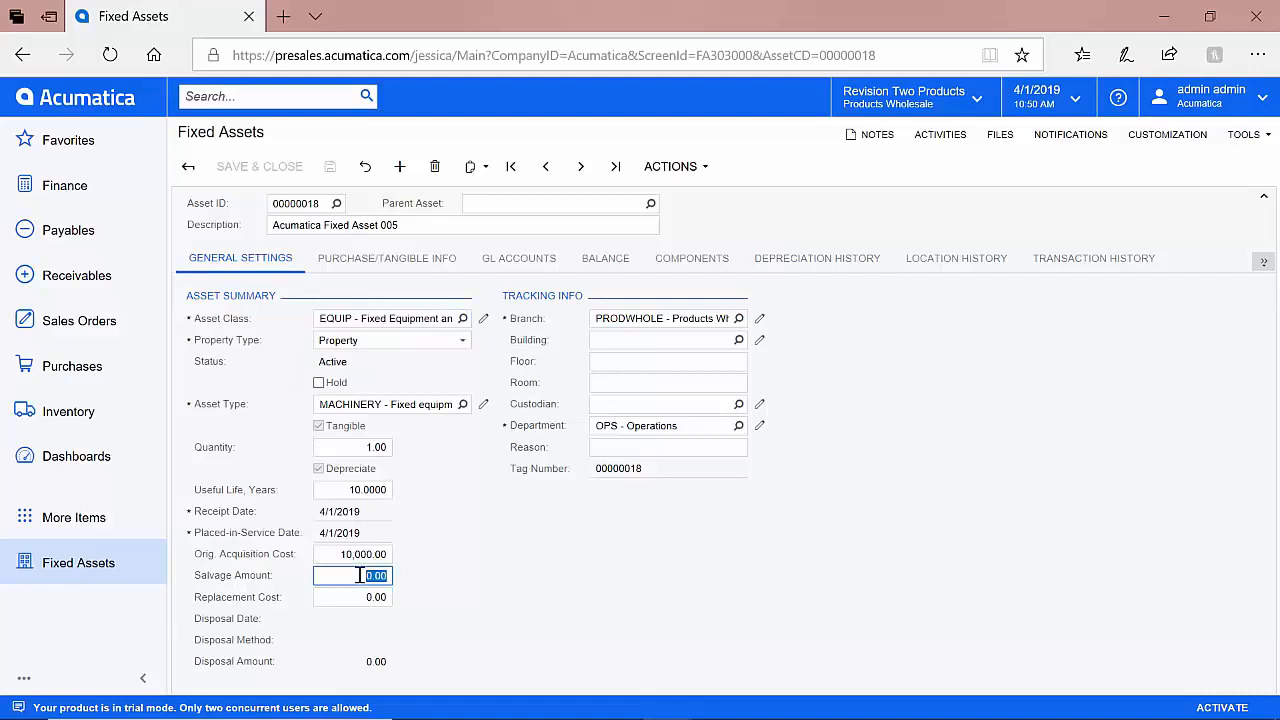
{"action": "type", "text": "1000.00"}
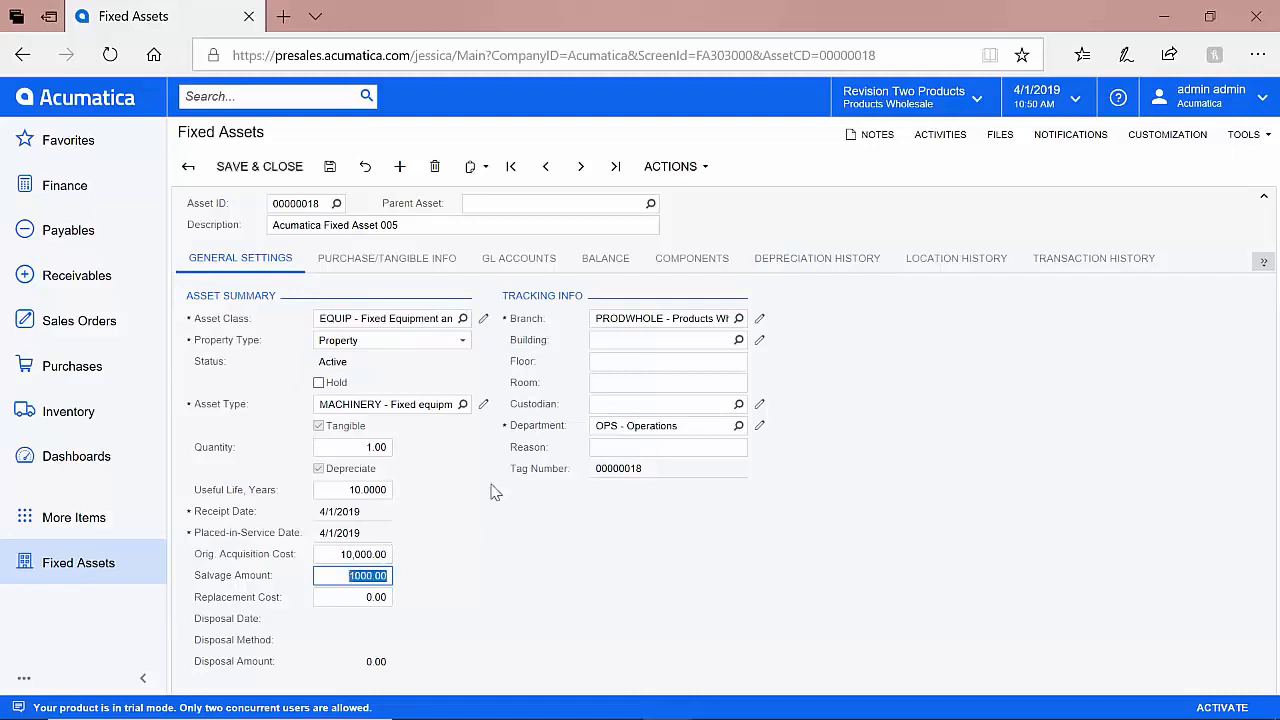
{"action": "left_click", "coordinate": [670, 166]}
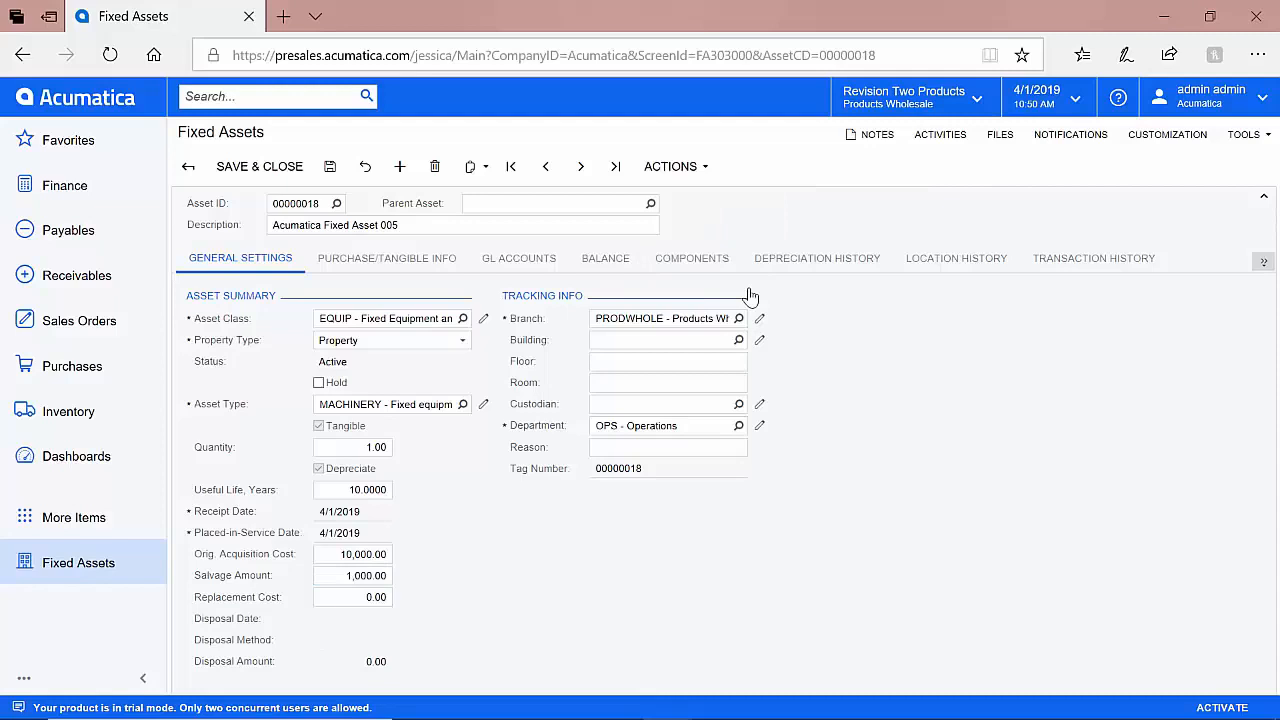
{"action": "left_click", "coordinate": [816, 258]}
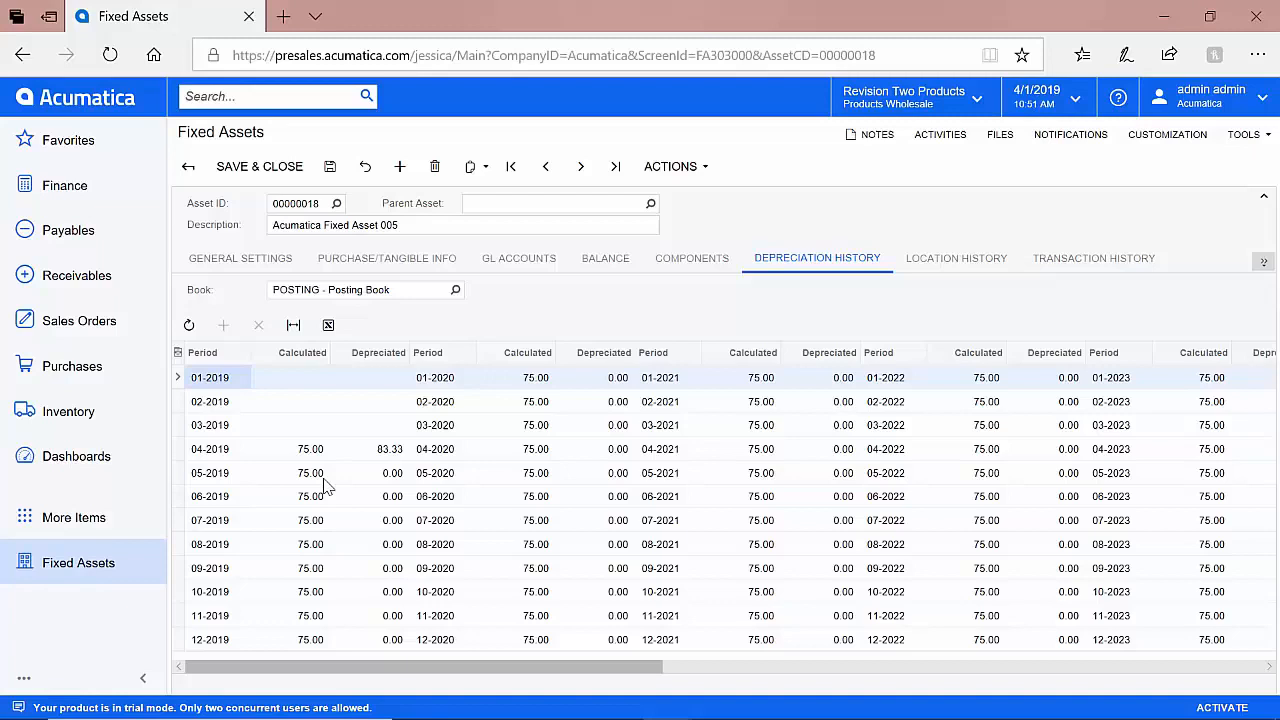
{"action": "mouse_move", "coordinate": [365, 478]}
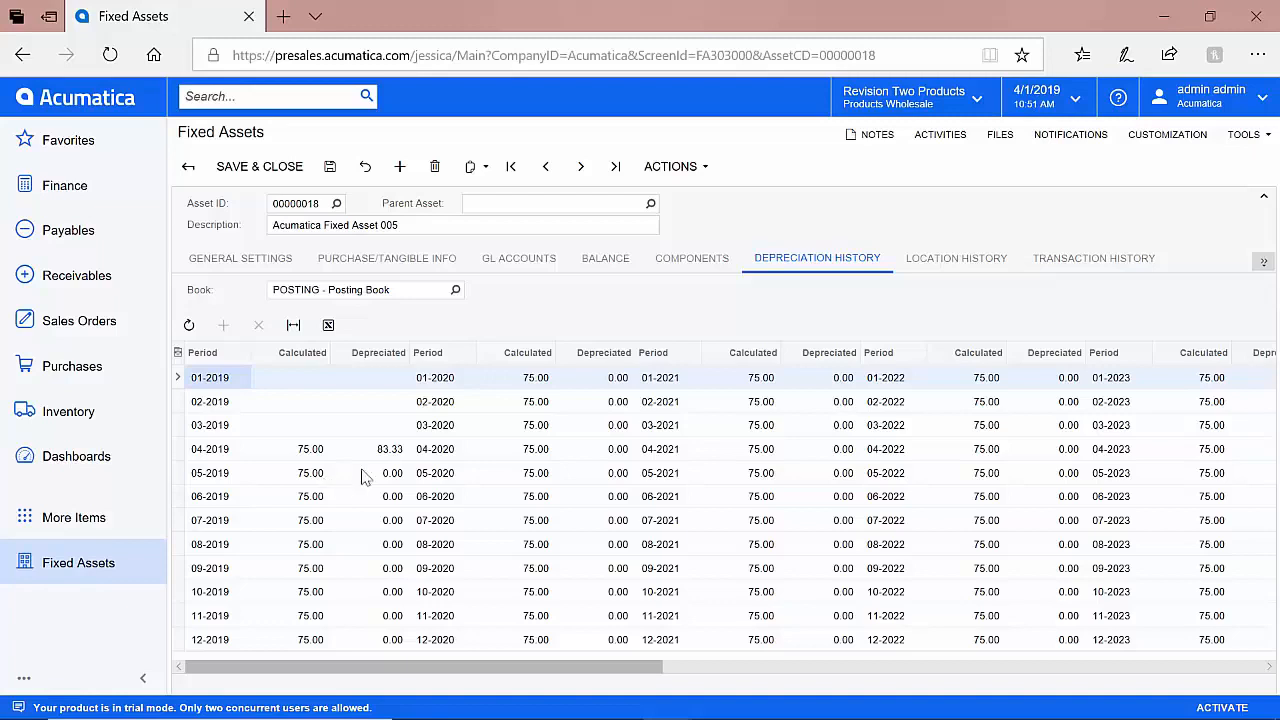
{"action": "mouse_move", "coordinate": [692, 258]}
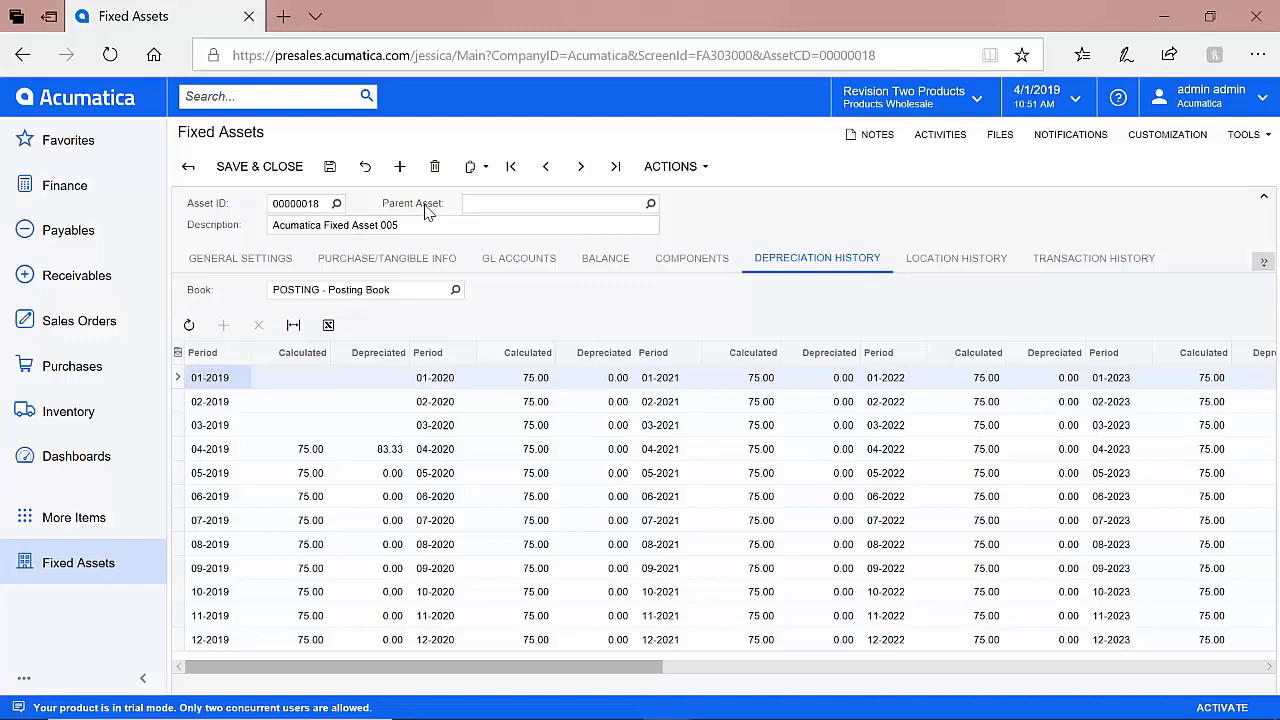
- Dispose of asset 00000018 from the Fixed Assets Actions menu
{"action": "left_click", "coordinate": [670, 166]}
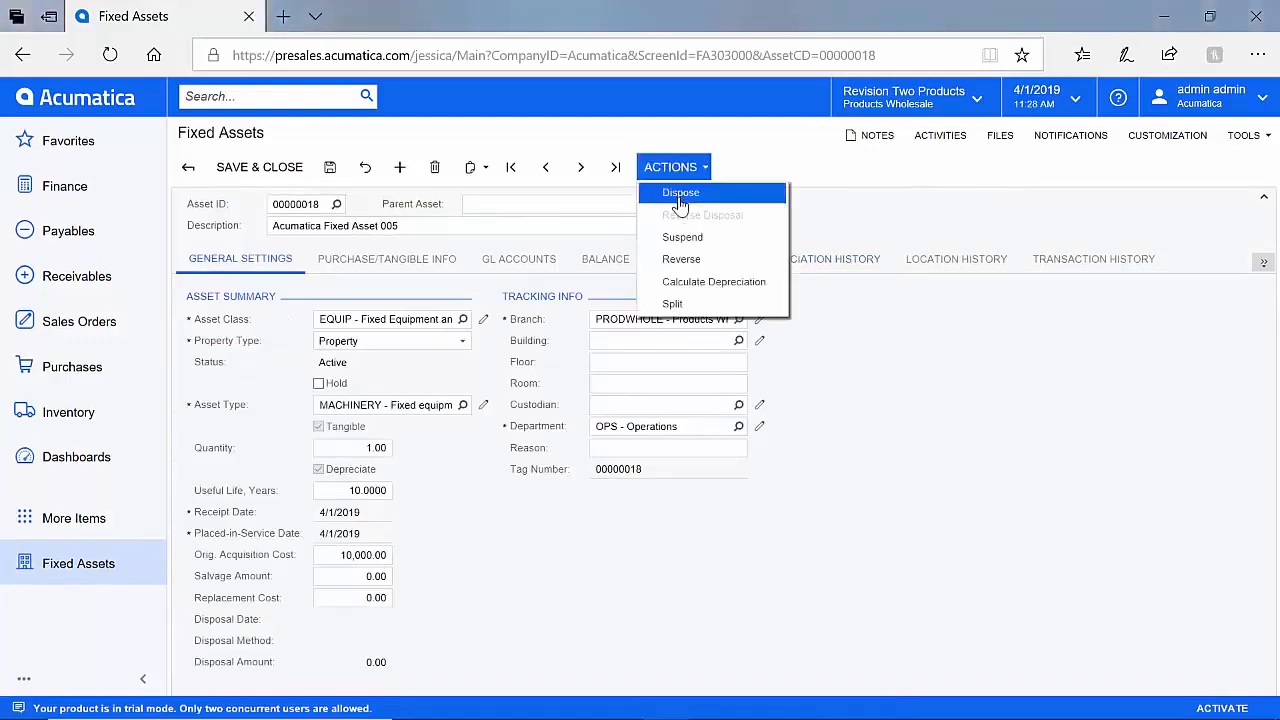
{"action": "left_click", "coordinate": [680, 192]}
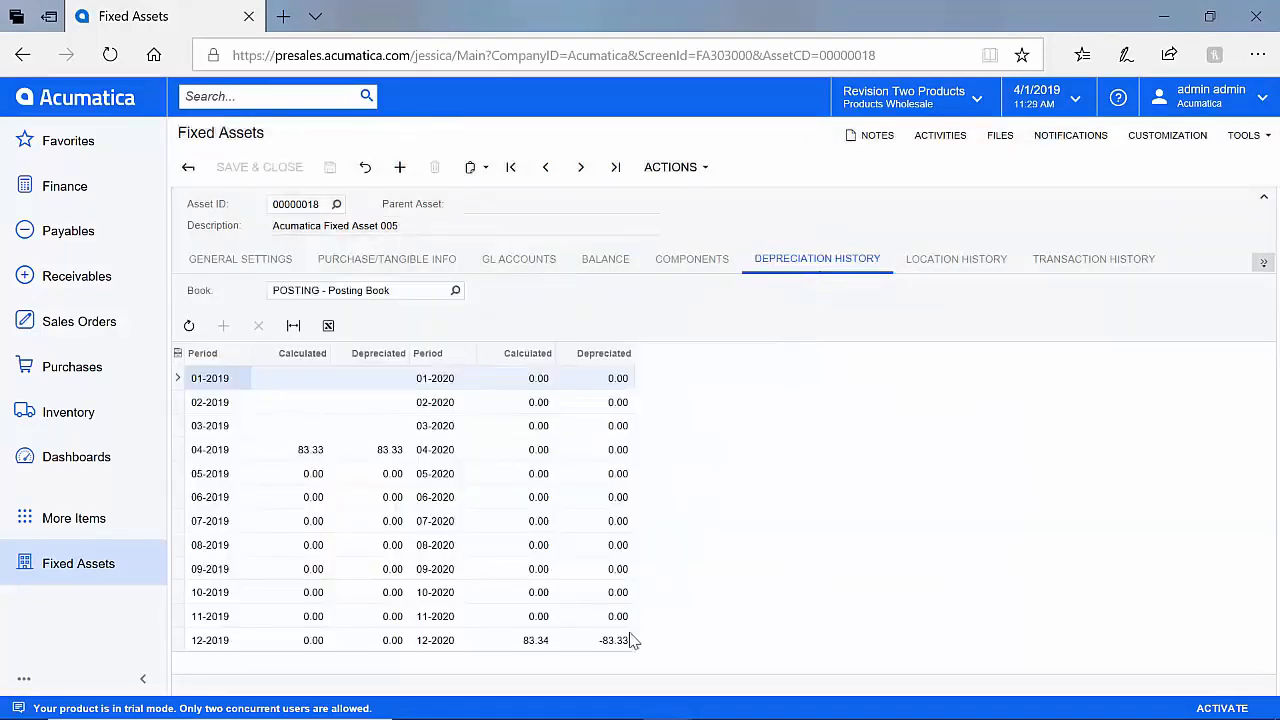
{"action": "mouse_move", "coordinate": [624, 656]}
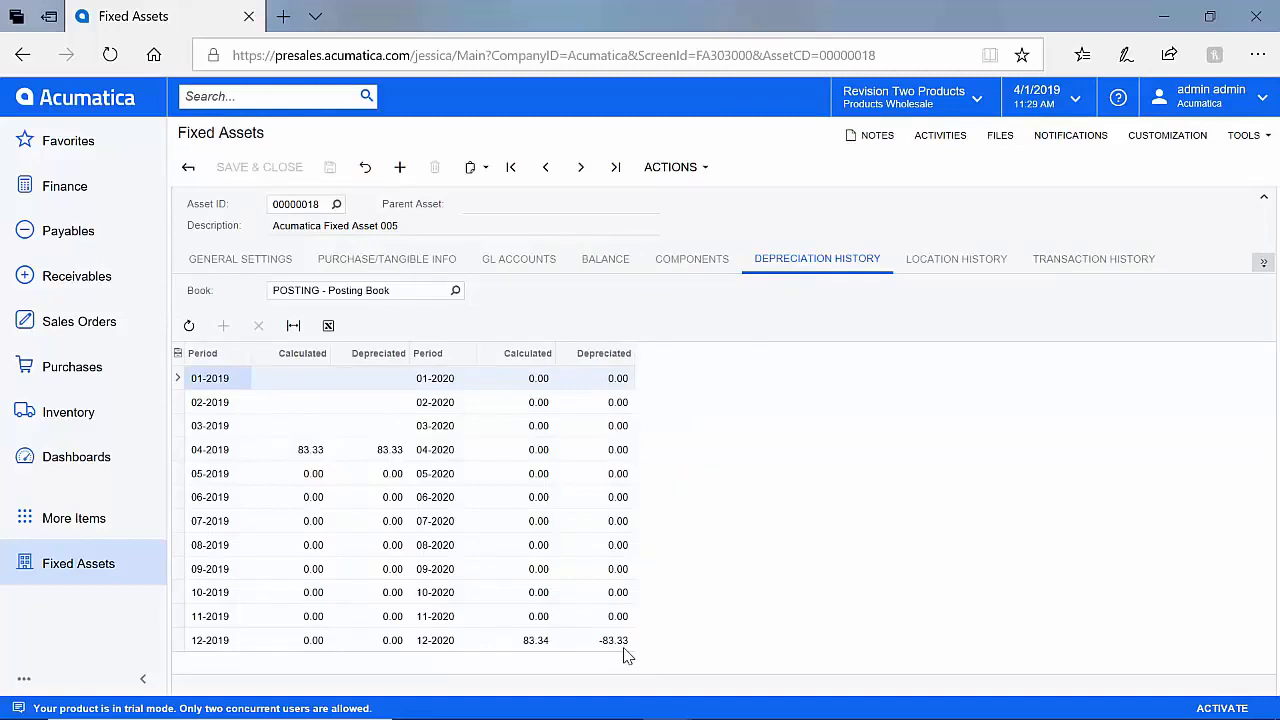